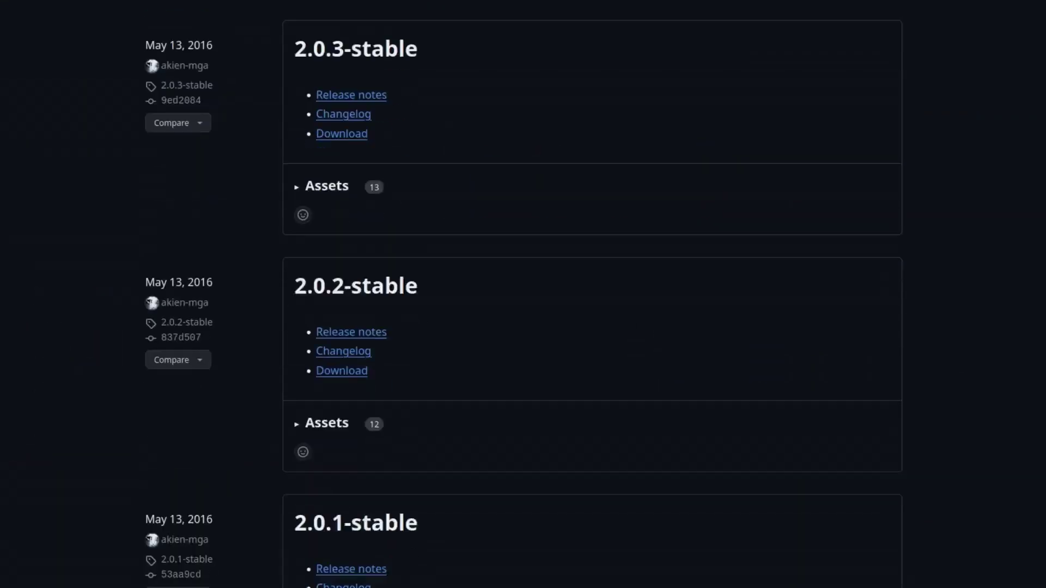
Run scons on the Godot 1.0 source, hit the SConstruct TabError, and retry
scroll("down", 3)
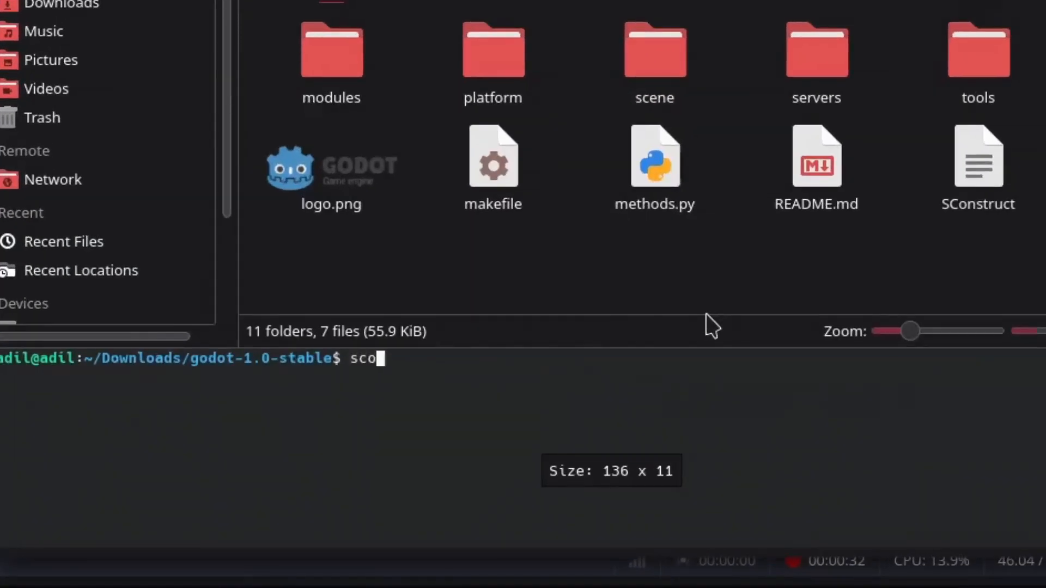
key("Return")
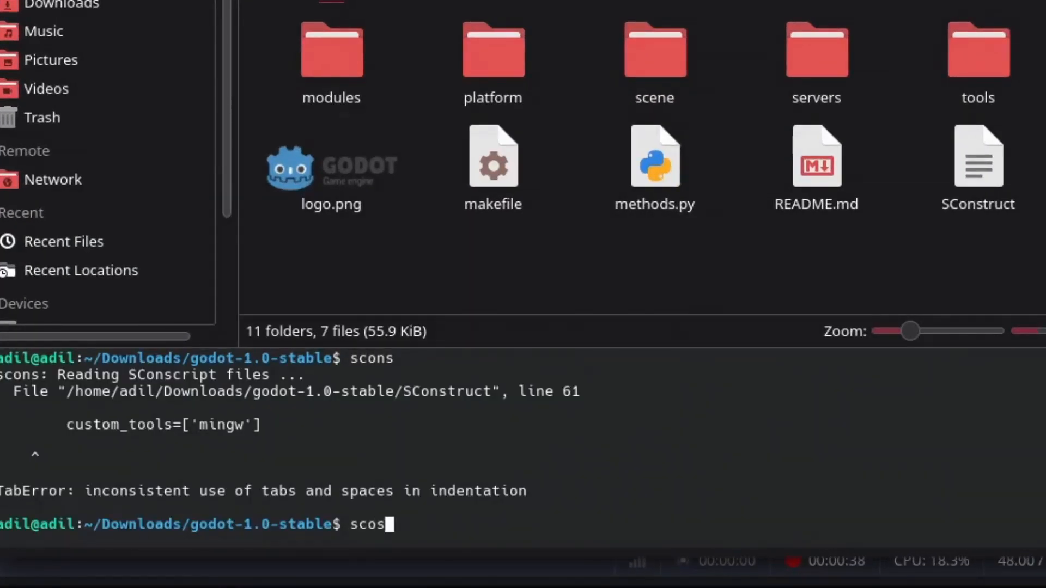
key("Return")
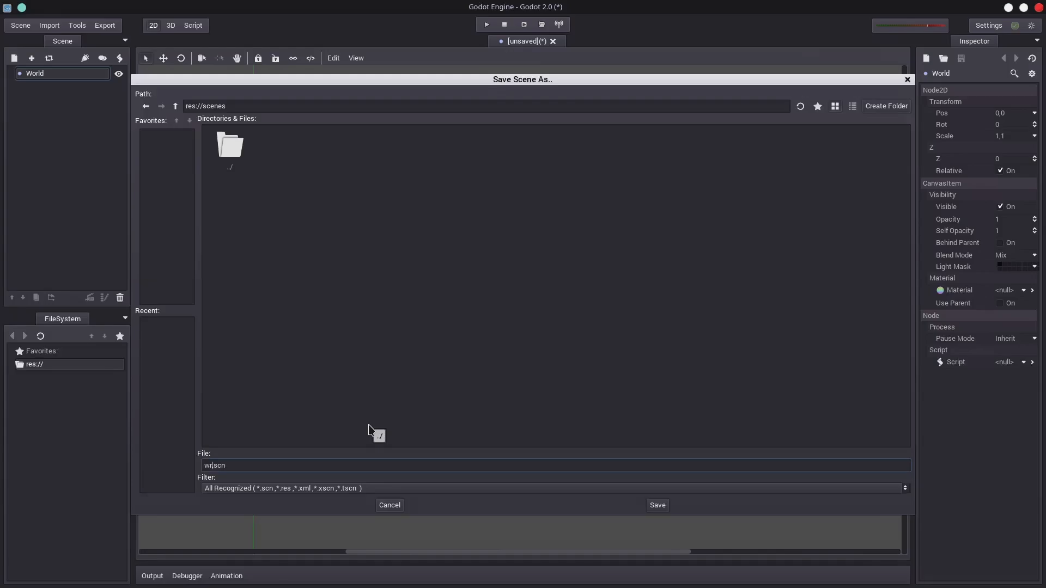
Save world.scn, test-run and close the game, then name the Player script file
left_click(656, 505)
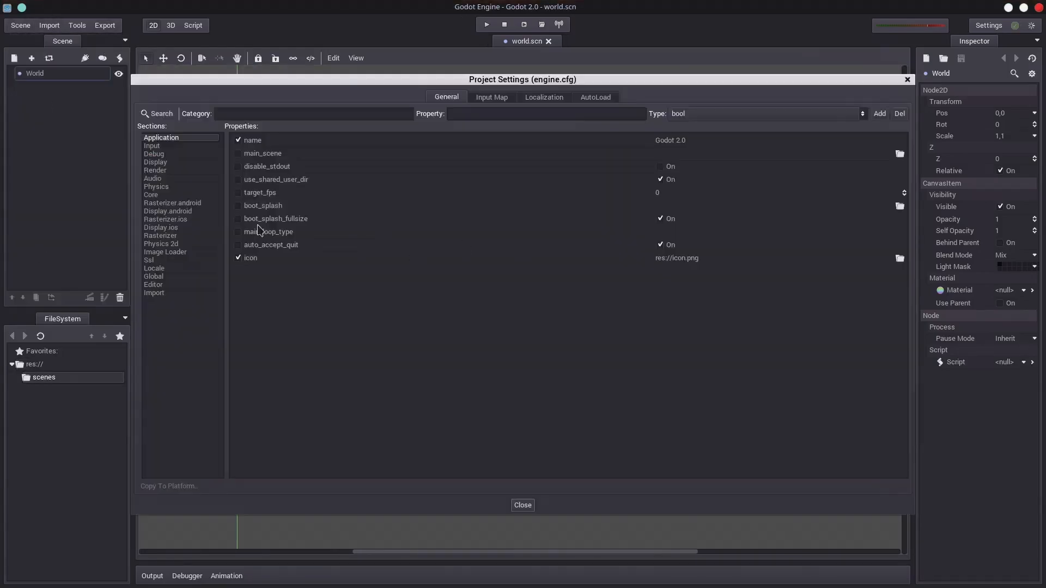
left_click(523, 505)
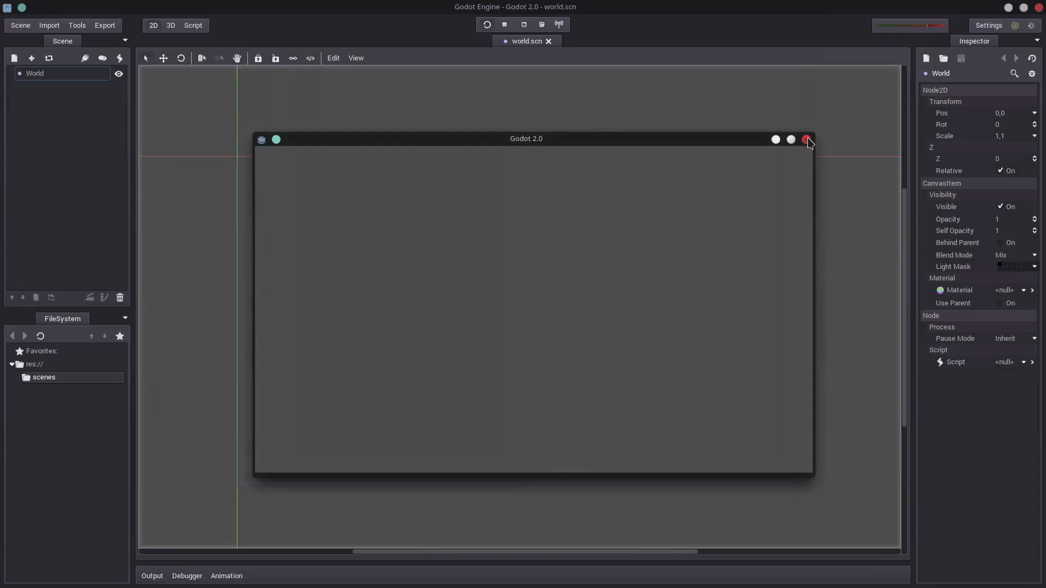
left_click(807, 139)
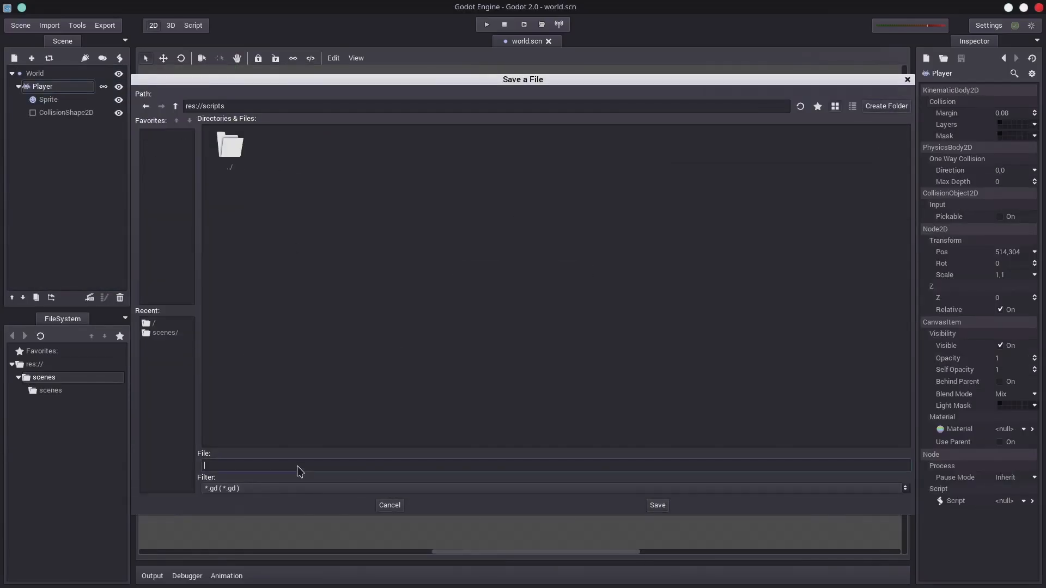
left_click(657, 505)
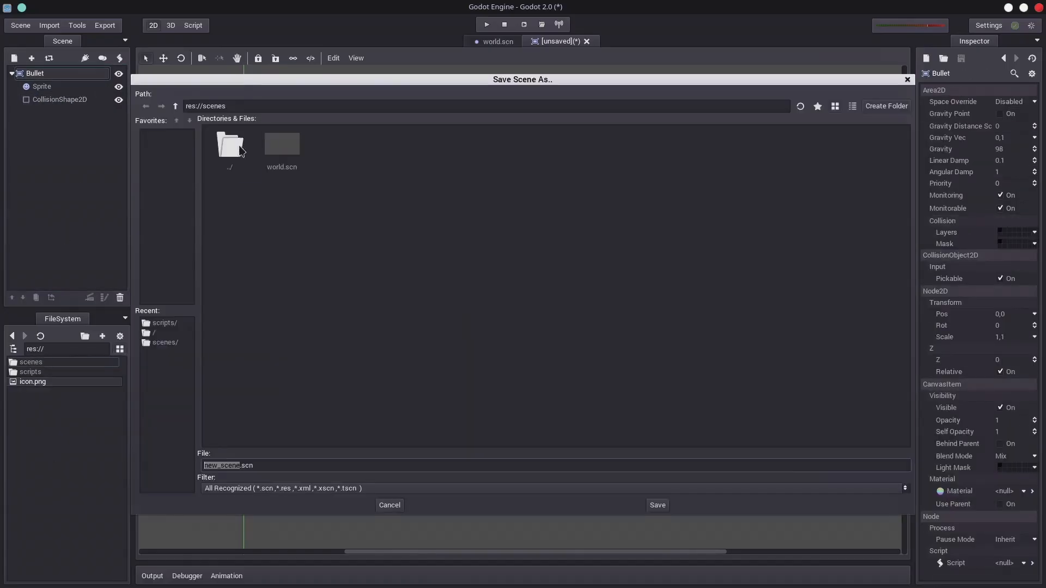
Save bullet.scn, create its script, and spawn bullets in player.gd with bullet.instance()
left_click(657, 505)
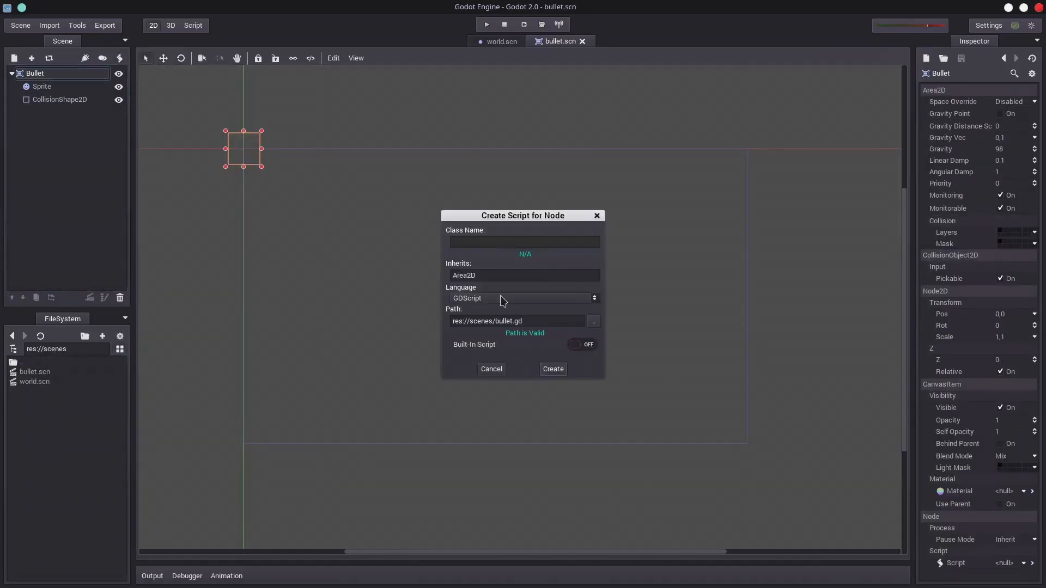
left_click(553, 368)
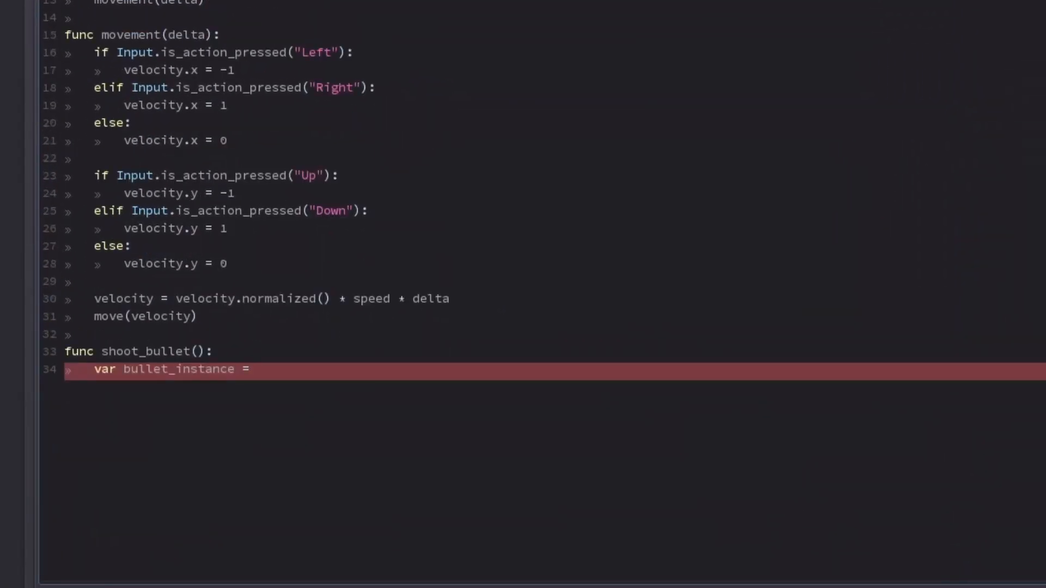
type("bullet.instance()")
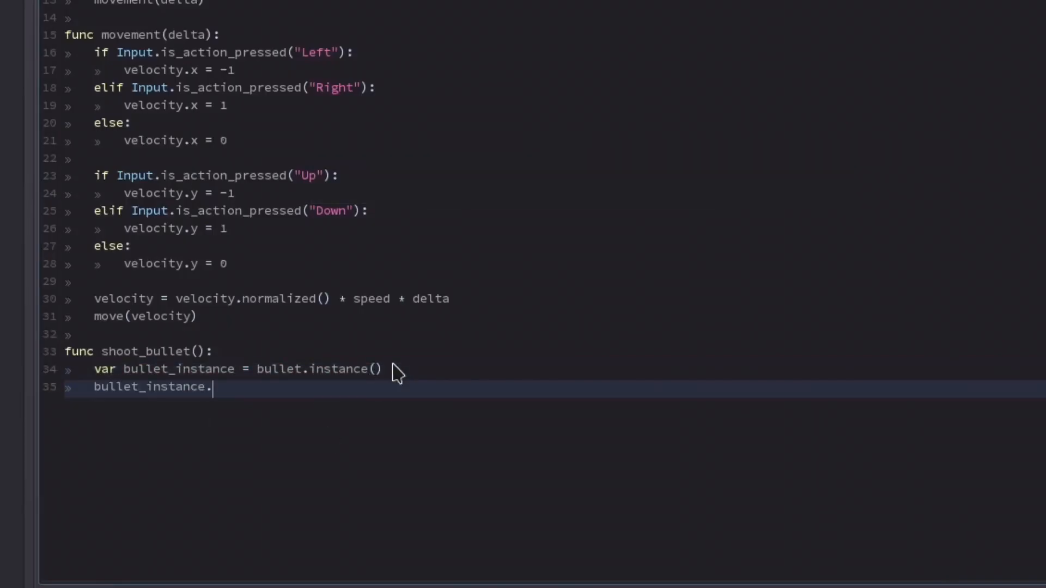
type(".")
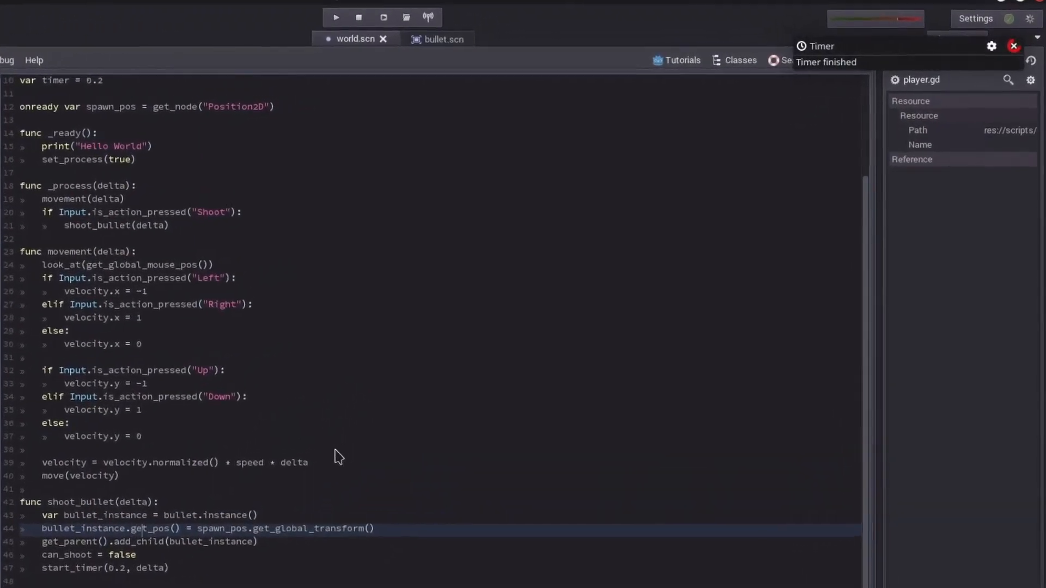
left_click(335, 17)
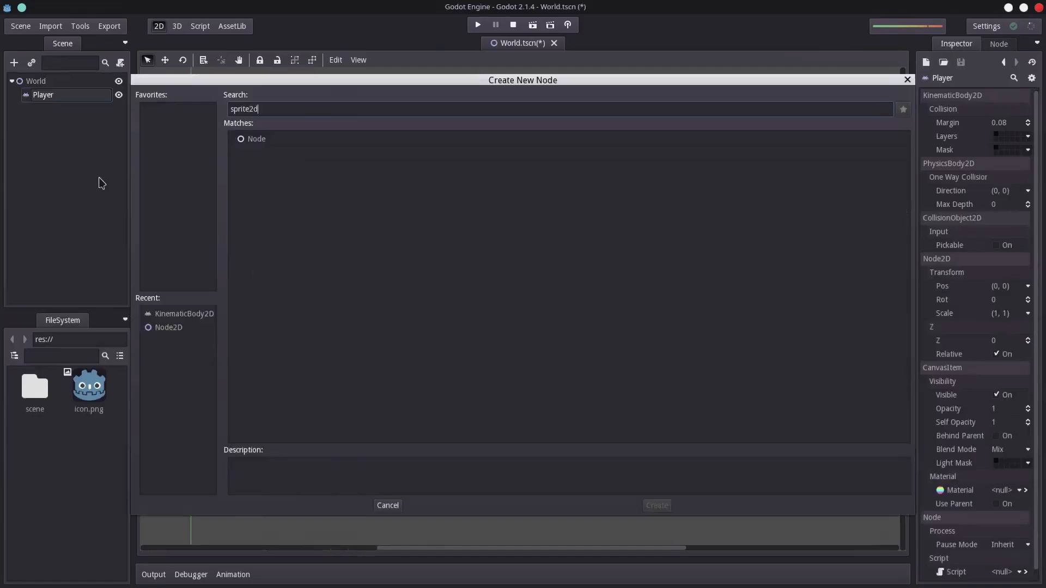
Give Player a Sprite and CollisionShape2D, and scale bullet movement by delta in _process
left_click(655, 505)
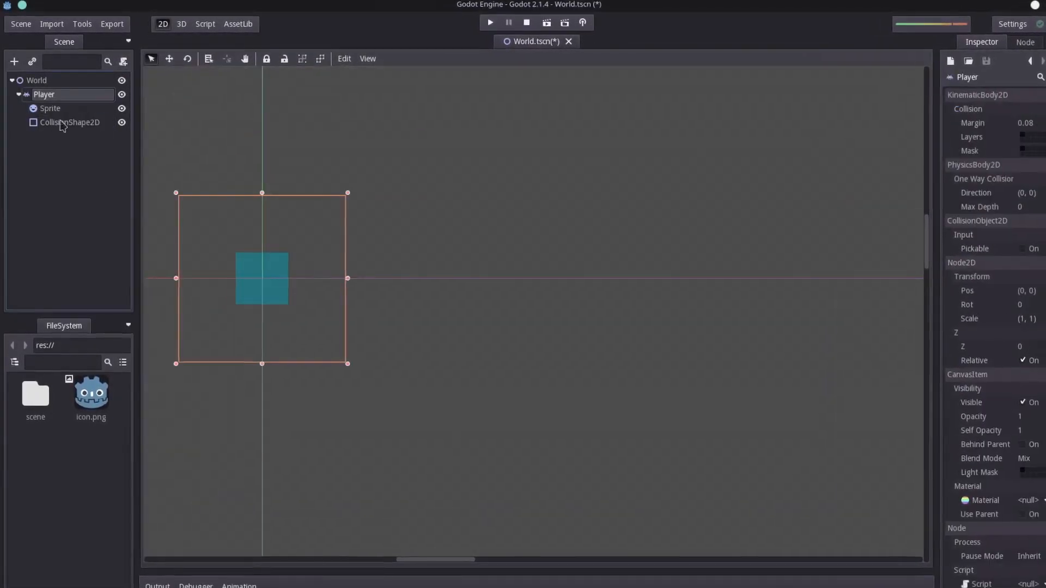
left_click(70, 122)
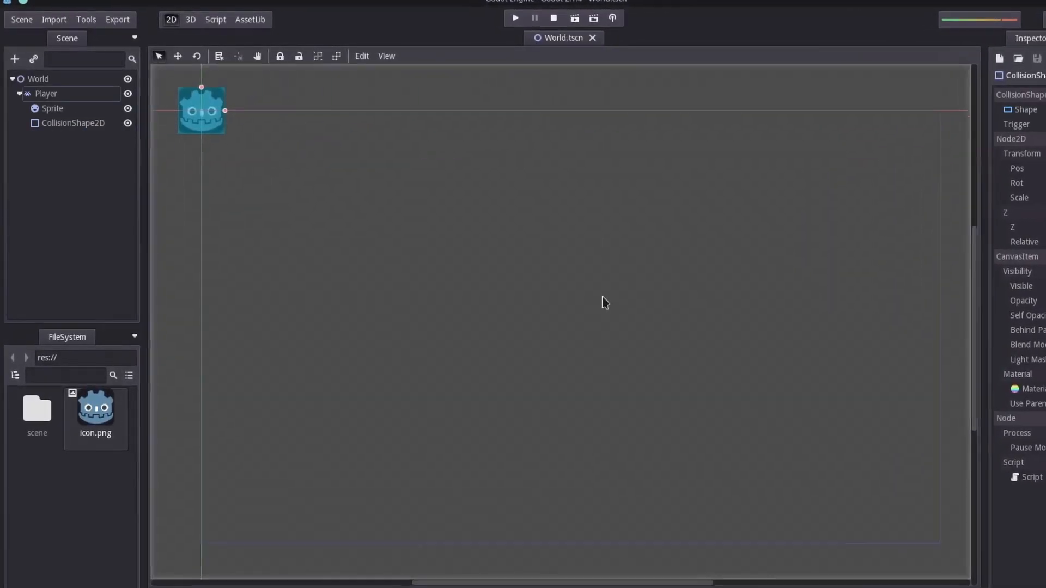
left_click(998, 44)
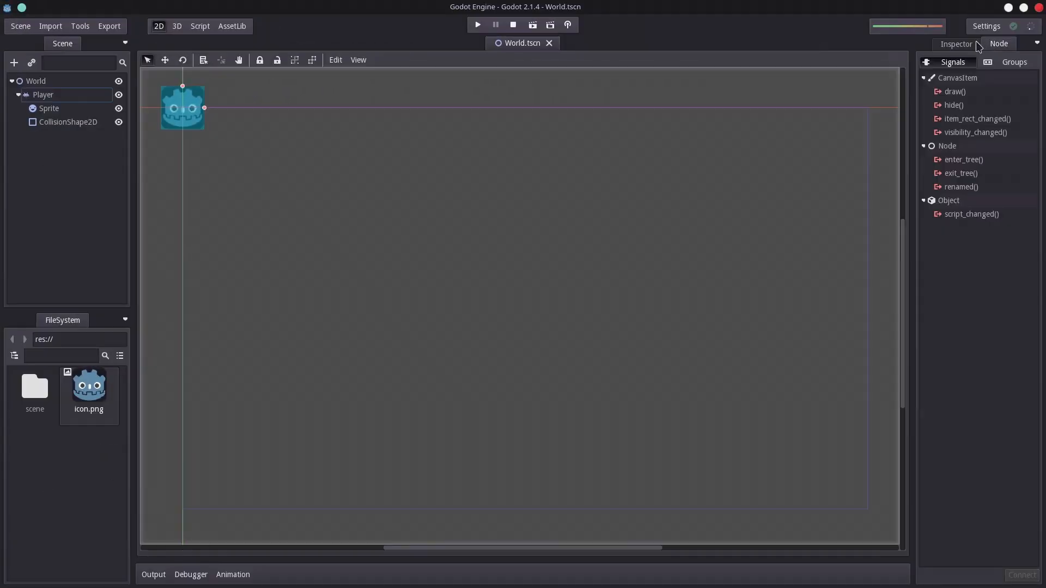
left_click(199, 26)
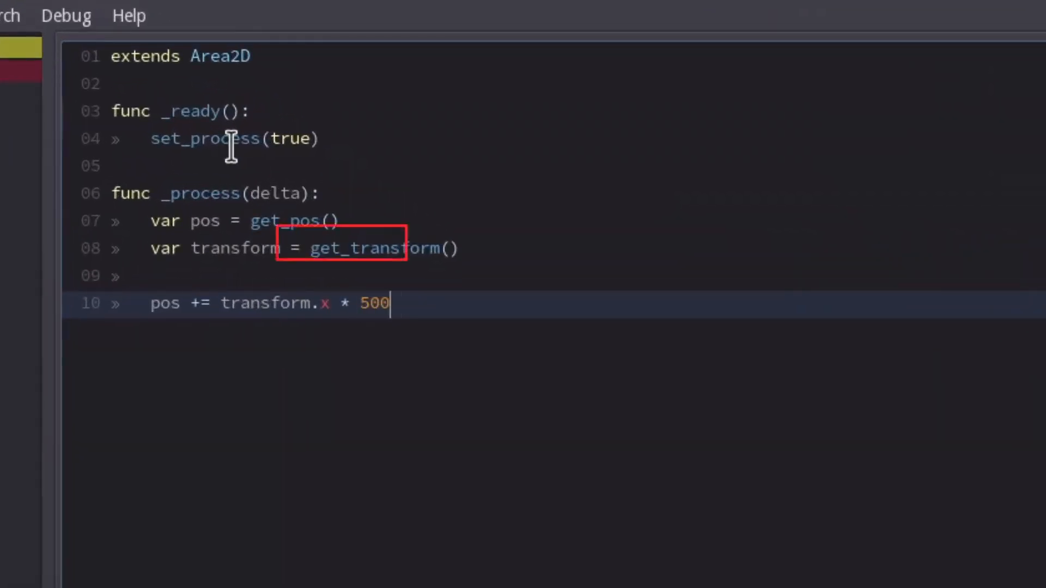
type("* delta")
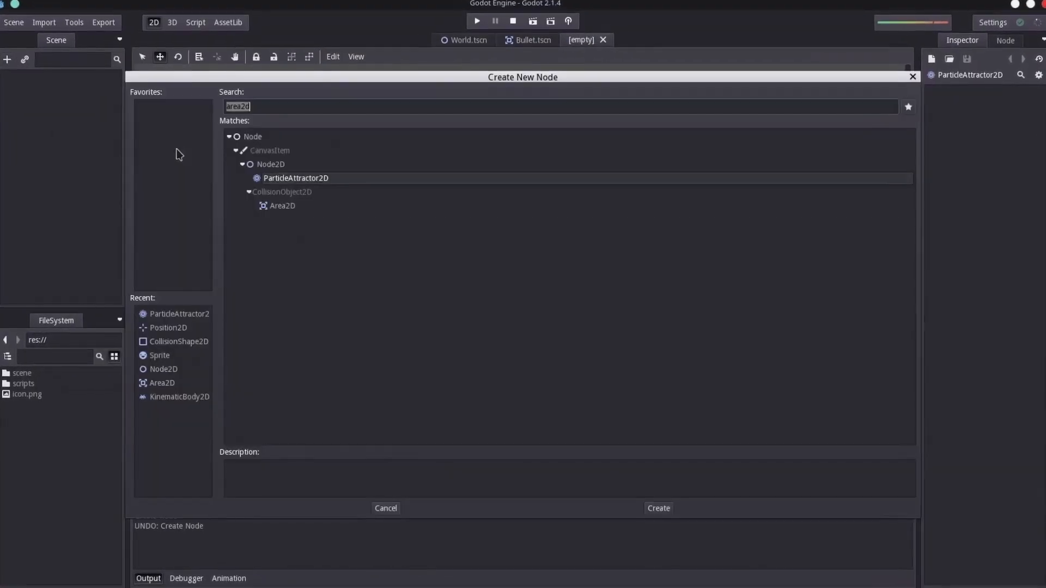
Create the Enemy scene with an Area2D root and set up its world placement
left_click(385, 508)
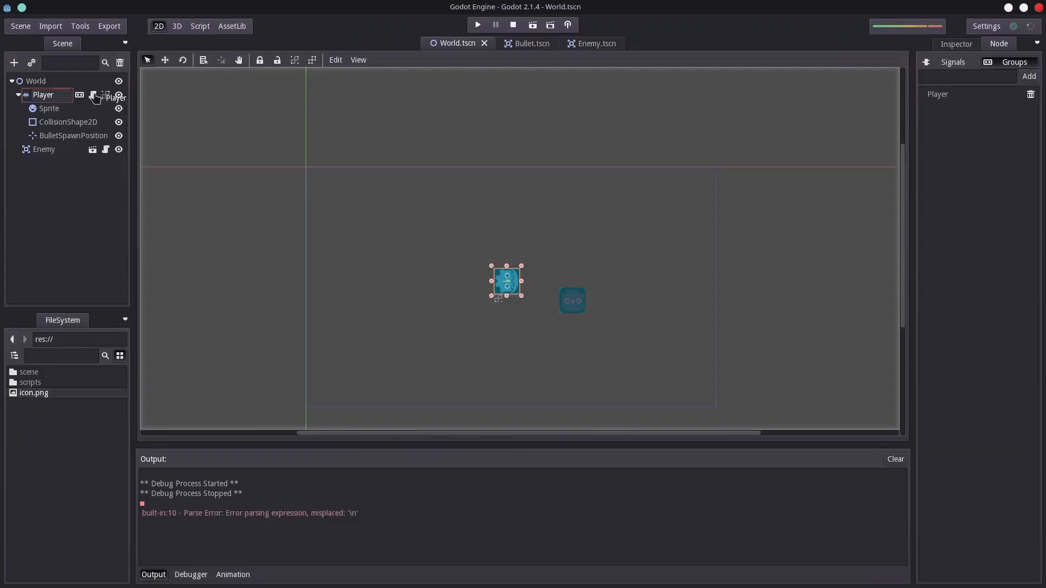
left_click(476, 24)
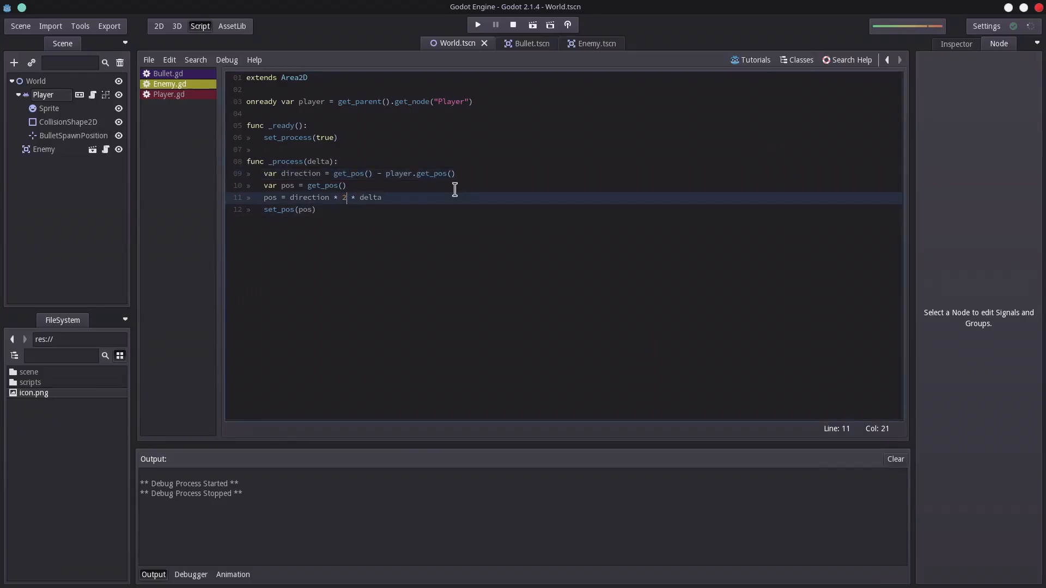
left_click(476, 24)
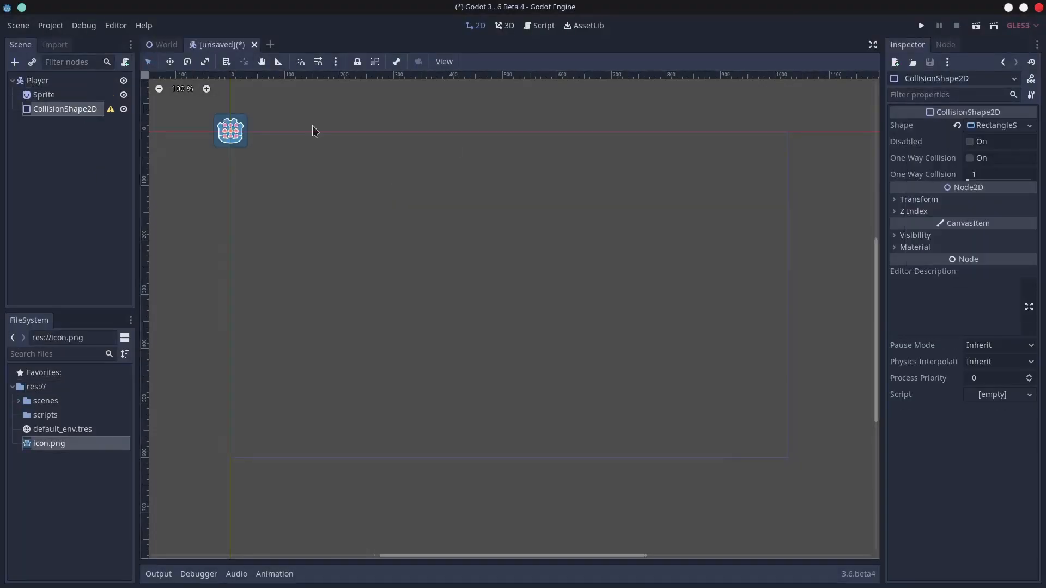
Build the Godot 3.6 Player and write Bullet.gd and Player.gd shooting code
left_click(542, 26)
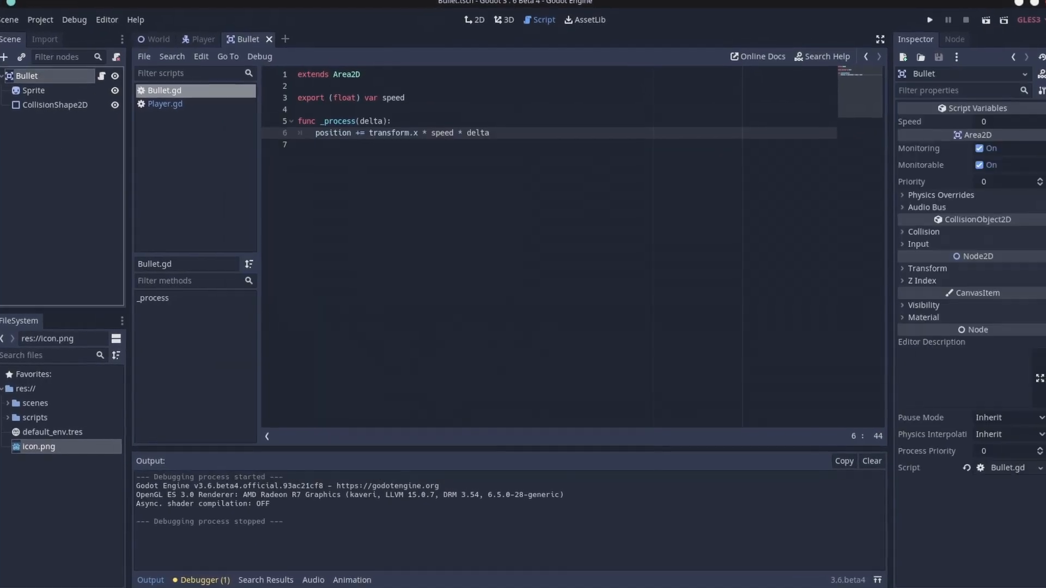
left_click(165, 103)
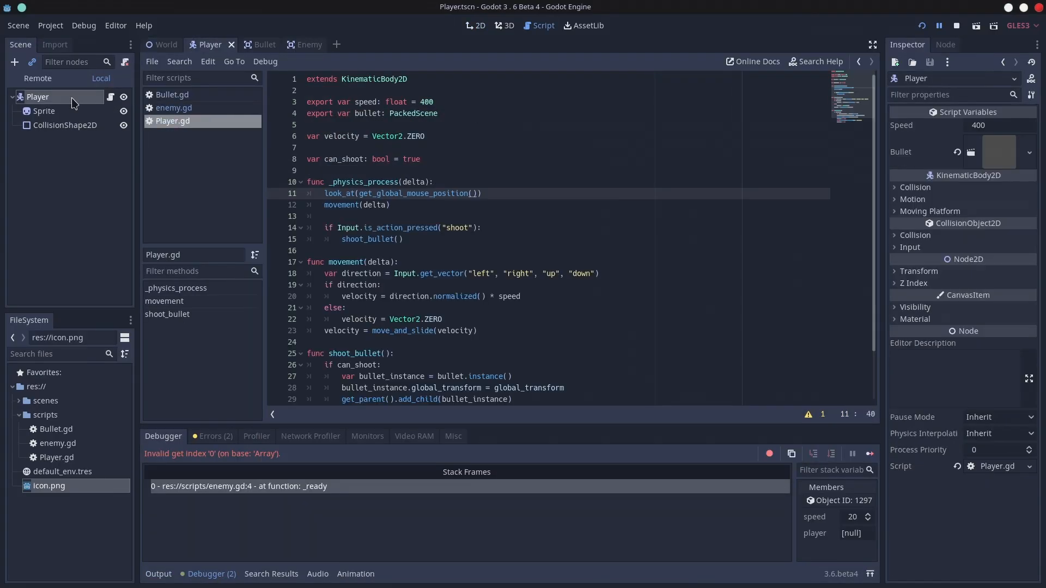
Add the player to the Player group under Node > Groups
left_click(174, 107)
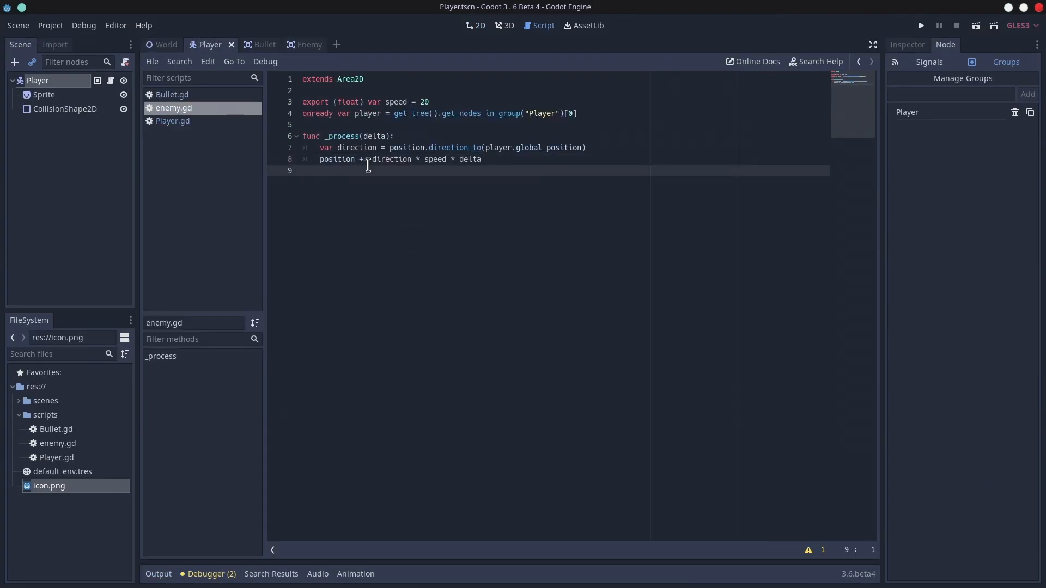
left_click(299, 44)
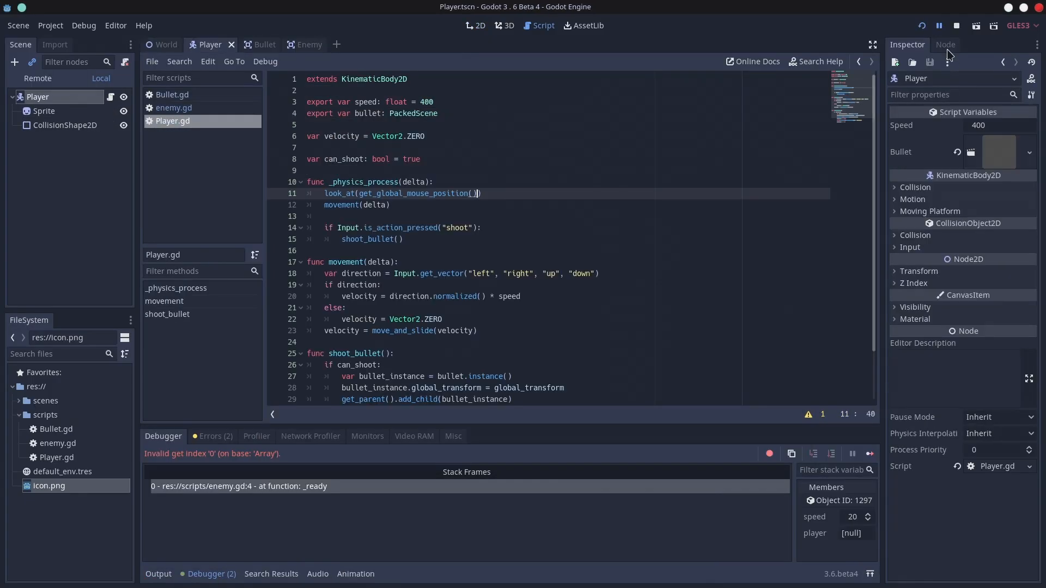
left_click(945, 45)
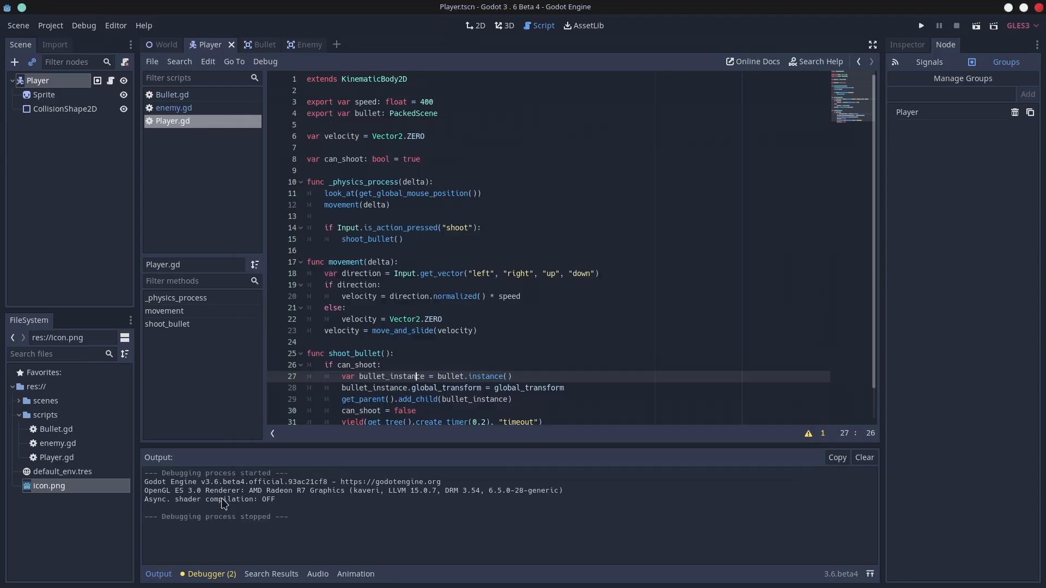
left_click(164, 44)
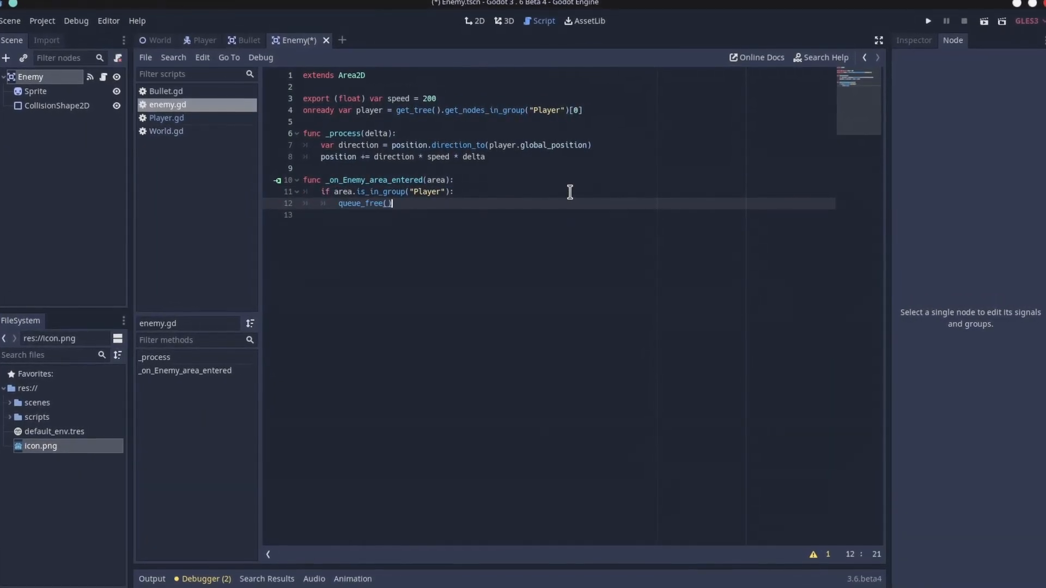
Make enemies queue_free on hit and test-run until the score reaches 3
left_click(245, 40)
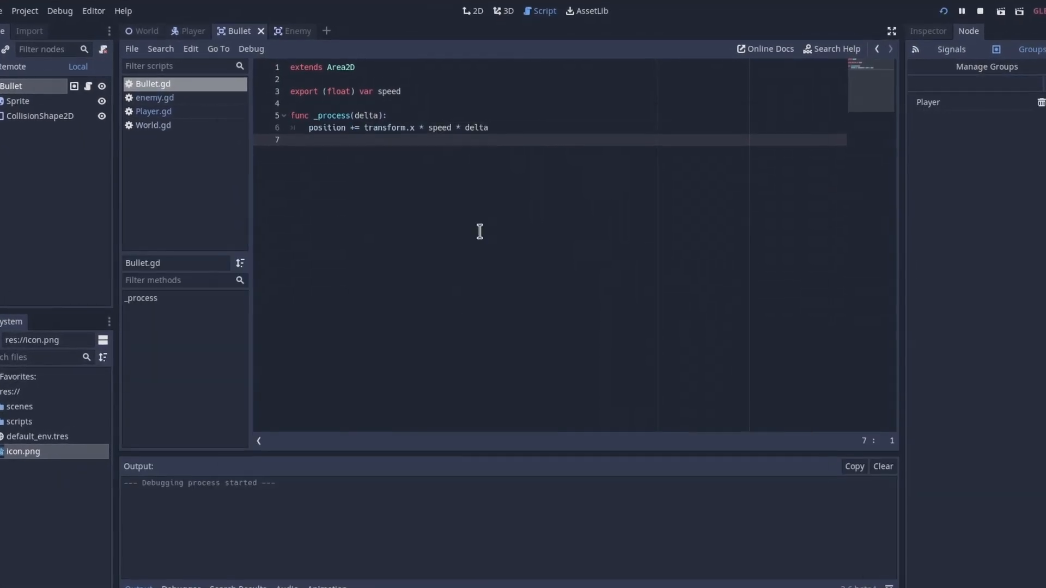
left_click(999, 11)
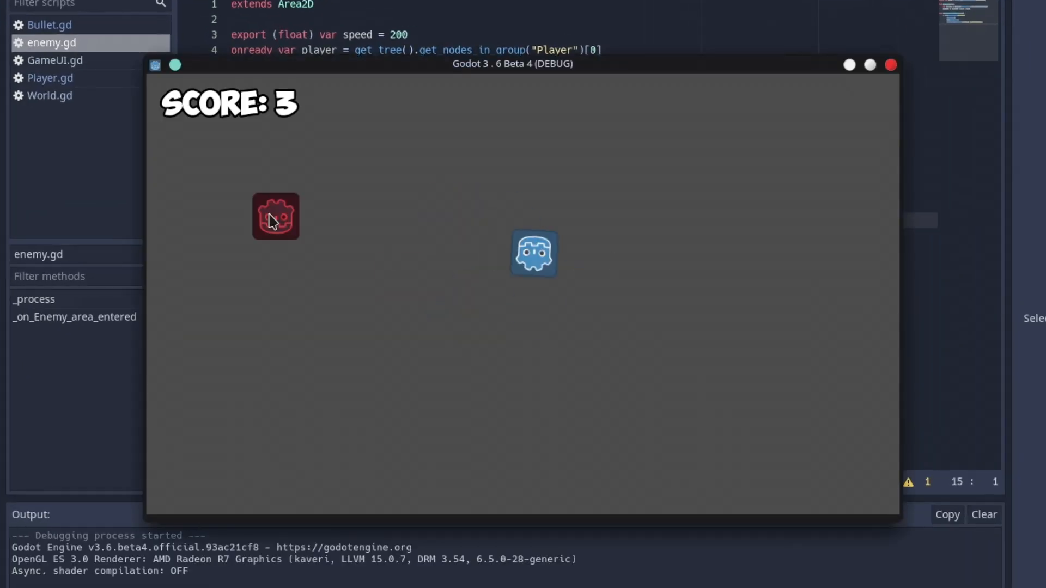
left_click(50, 26)
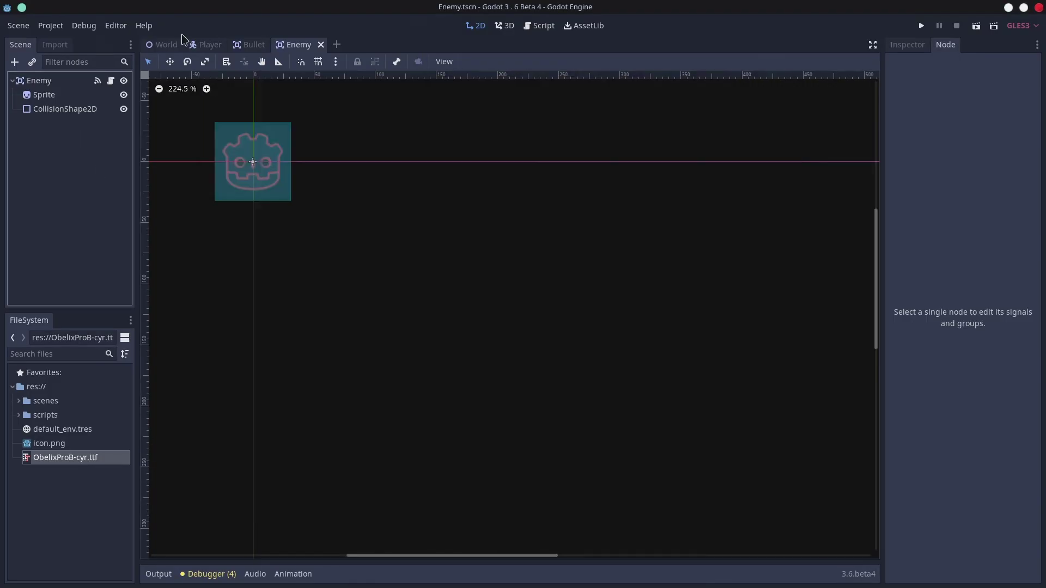
Show World.tscn with its player, enemy, spawn timer and KillCount interface
left_click(164, 44)
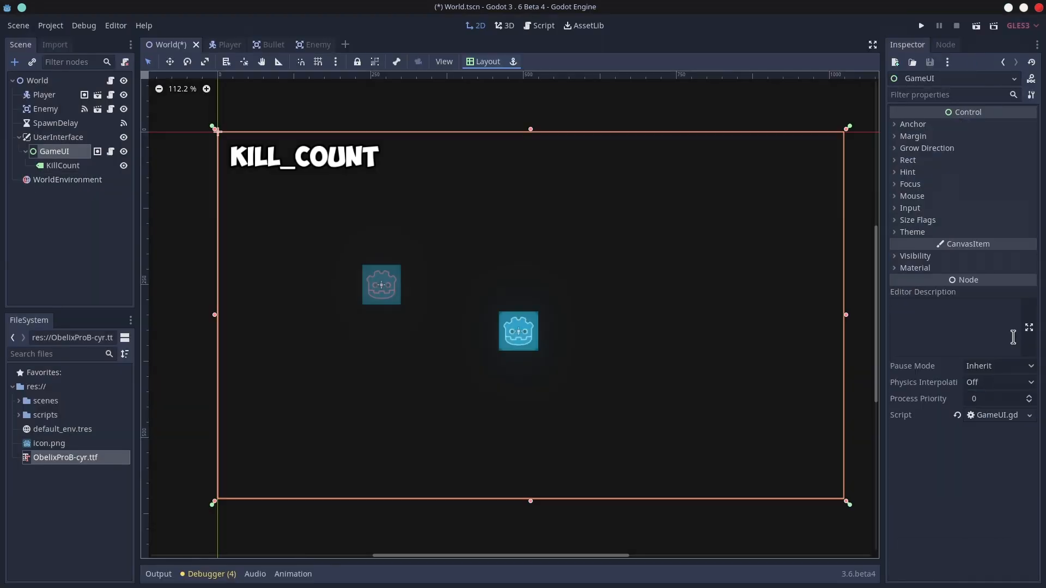
left_click(921, 26)
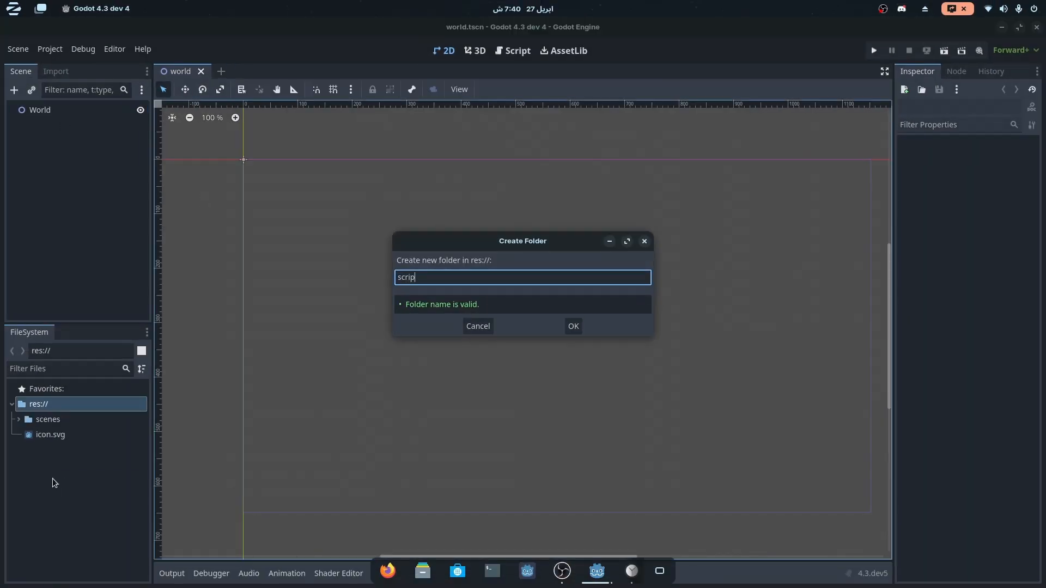
Create the scripts folder and write player movement using move_and_slide
left_click(572, 326)
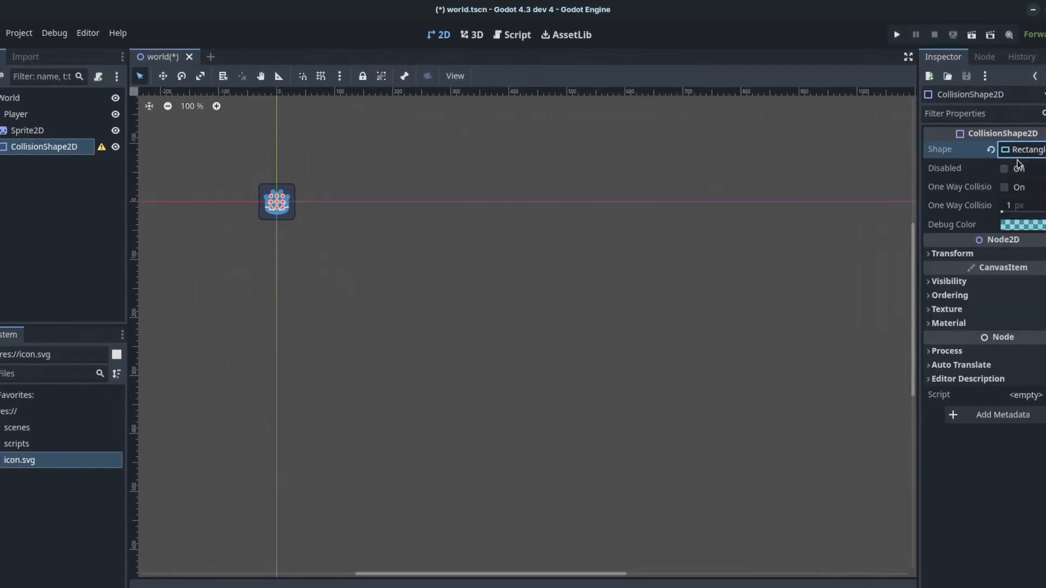
left_click(517, 35)
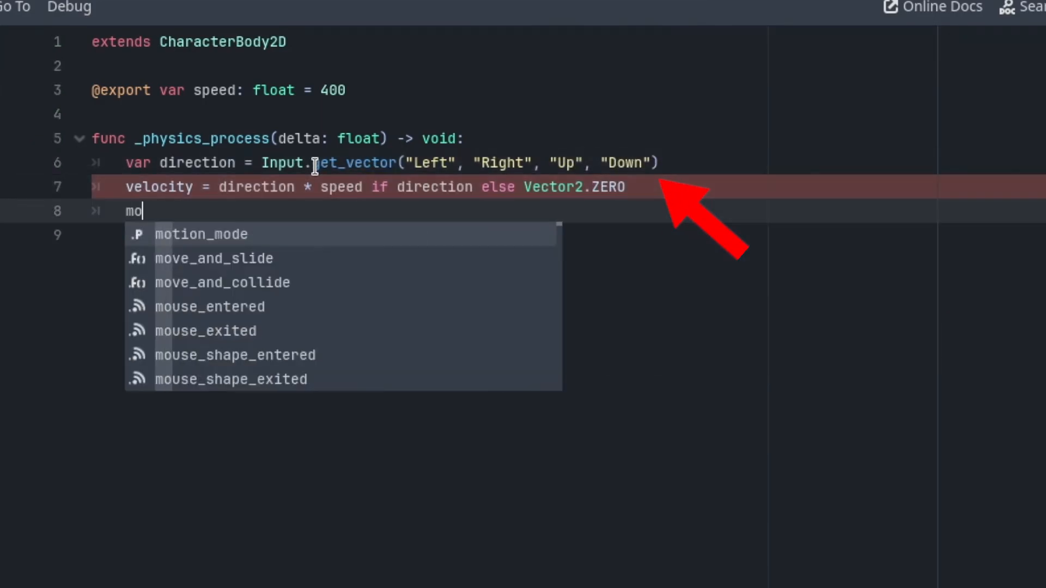
left_click(213, 258)
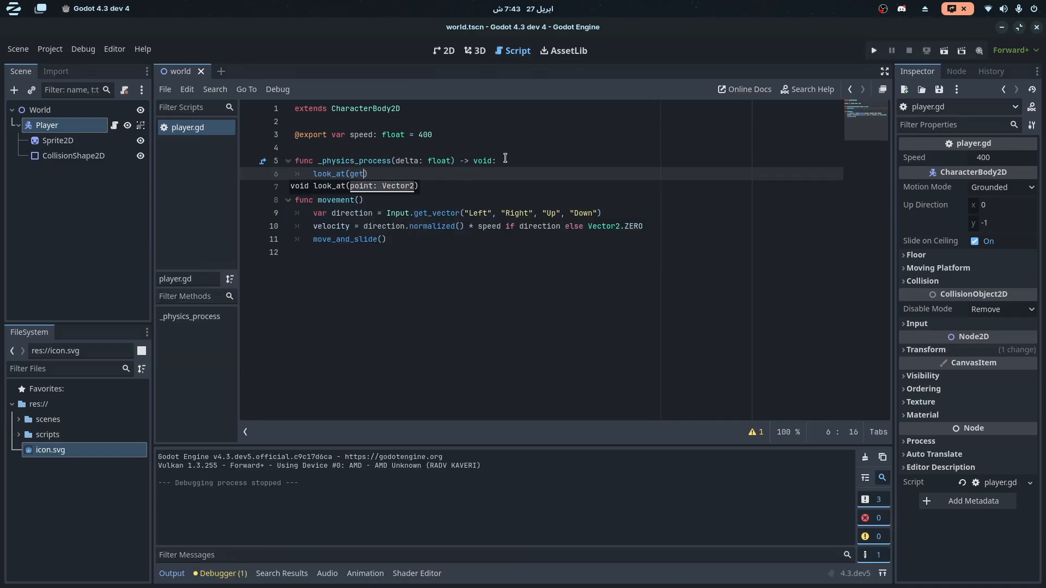
left_click(873, 50)
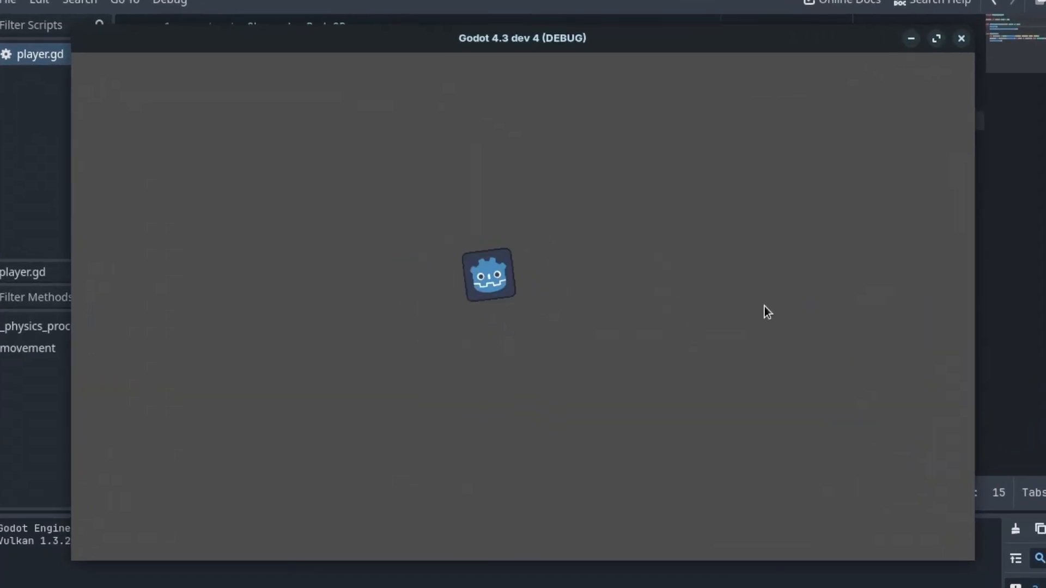
left_click(961, 38)
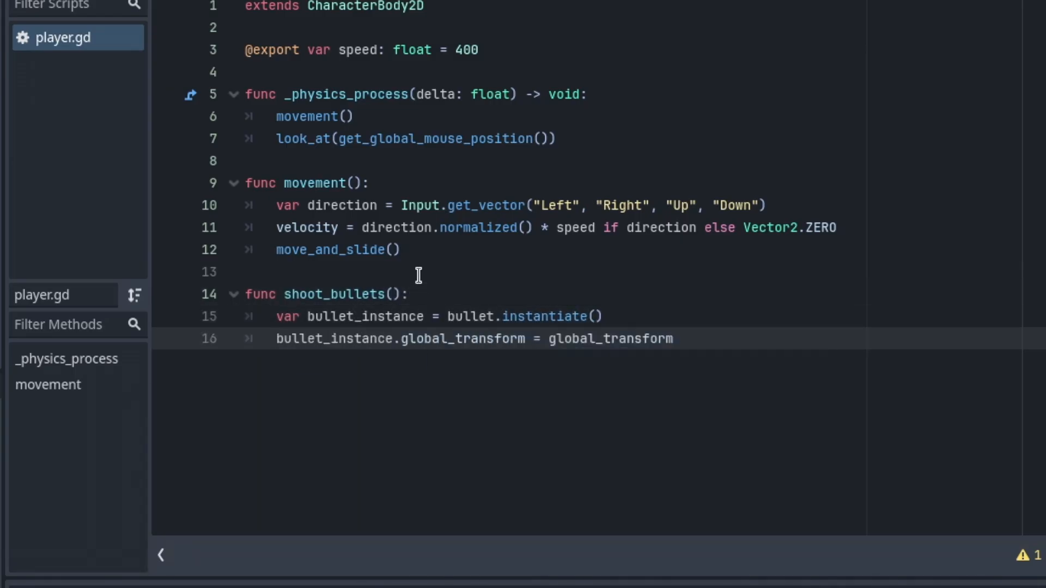
type("@export var bullet:")
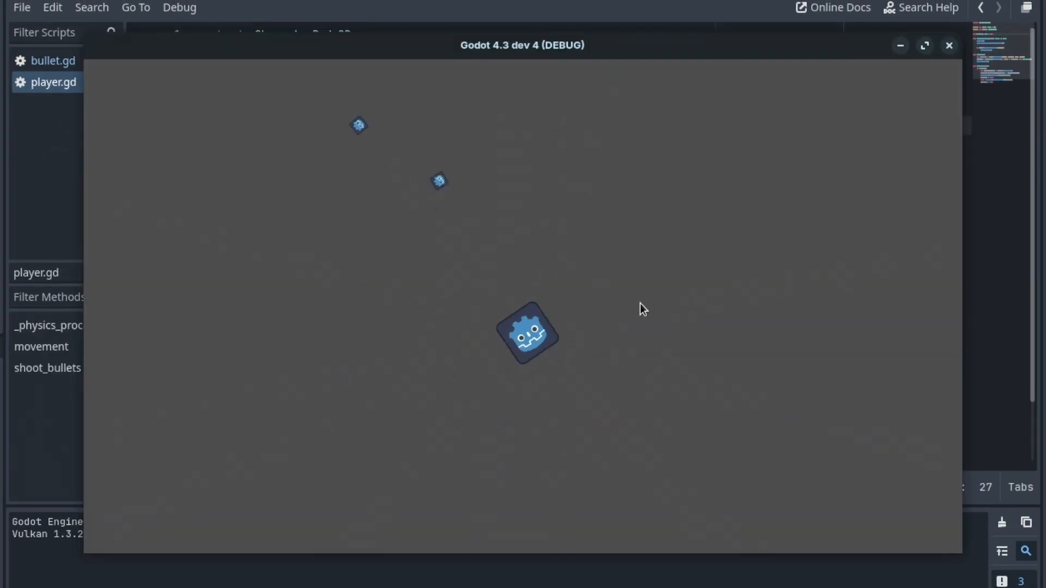
Give the enemy a 64×64 collision box, save enemy.tscn, and run the game
left_click(948, 45)
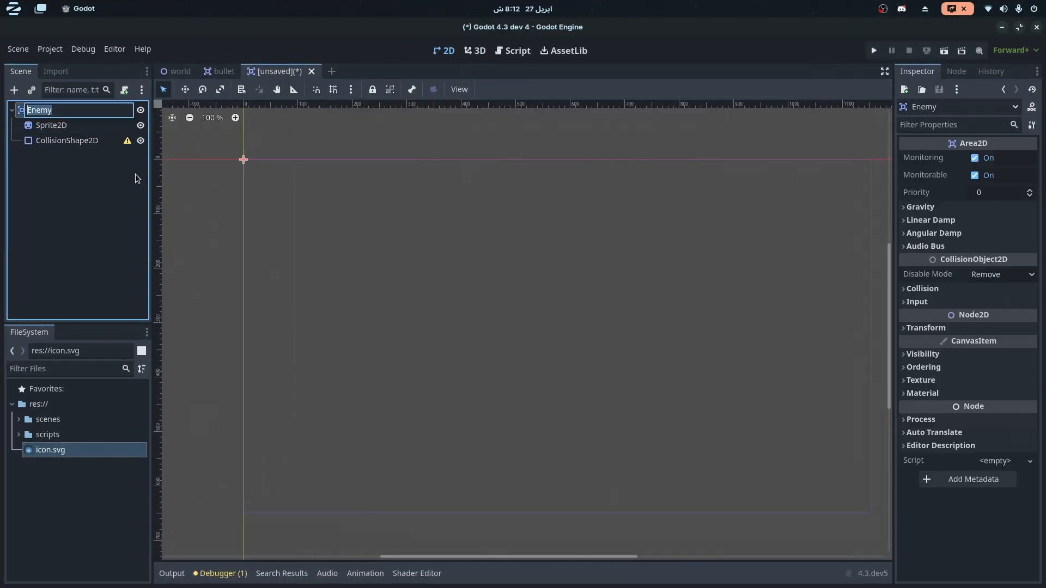
left_click(66, 140)
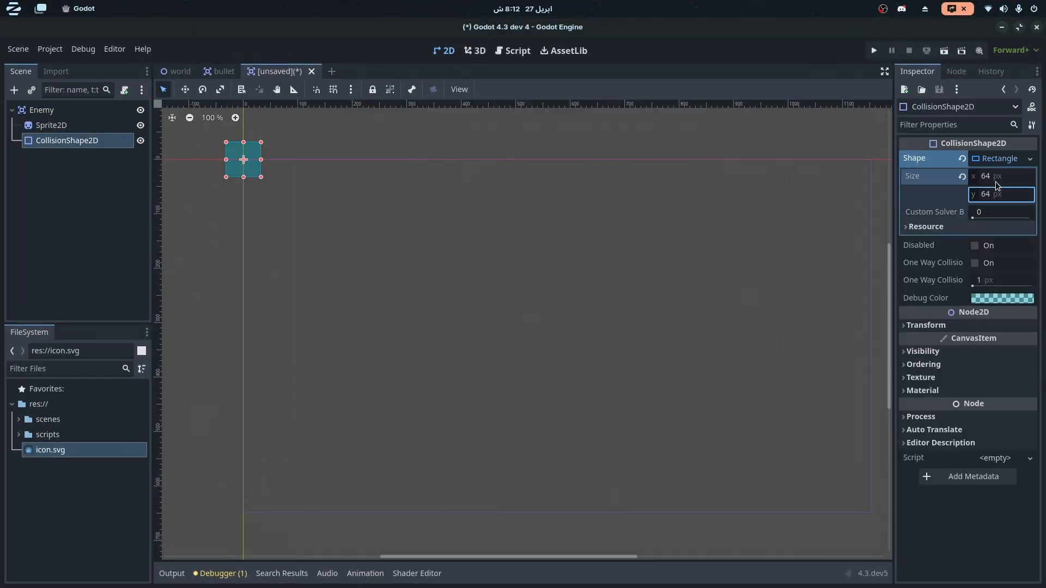
key("ctrl+s")
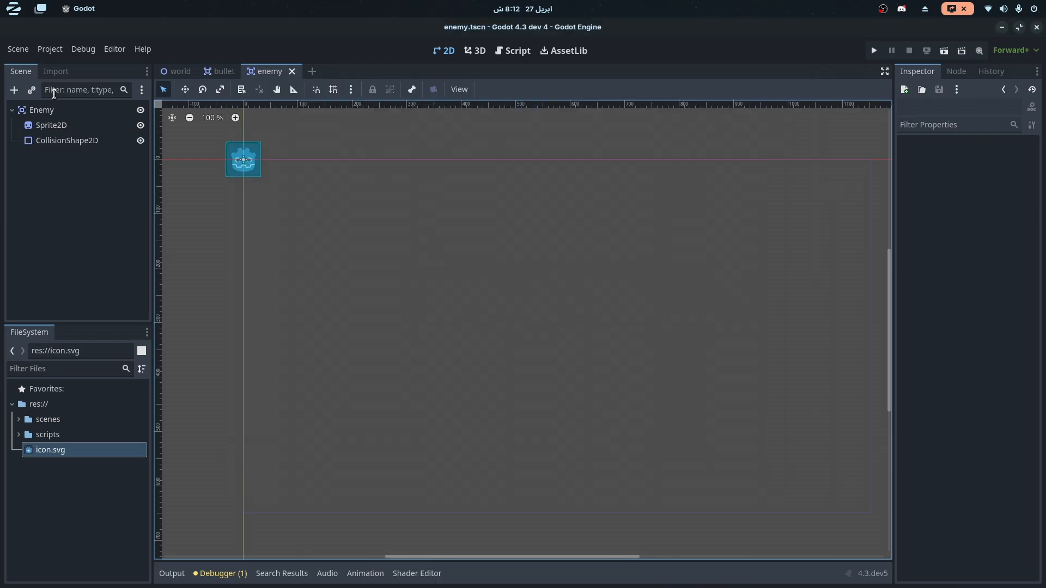
left_click(873, 50)
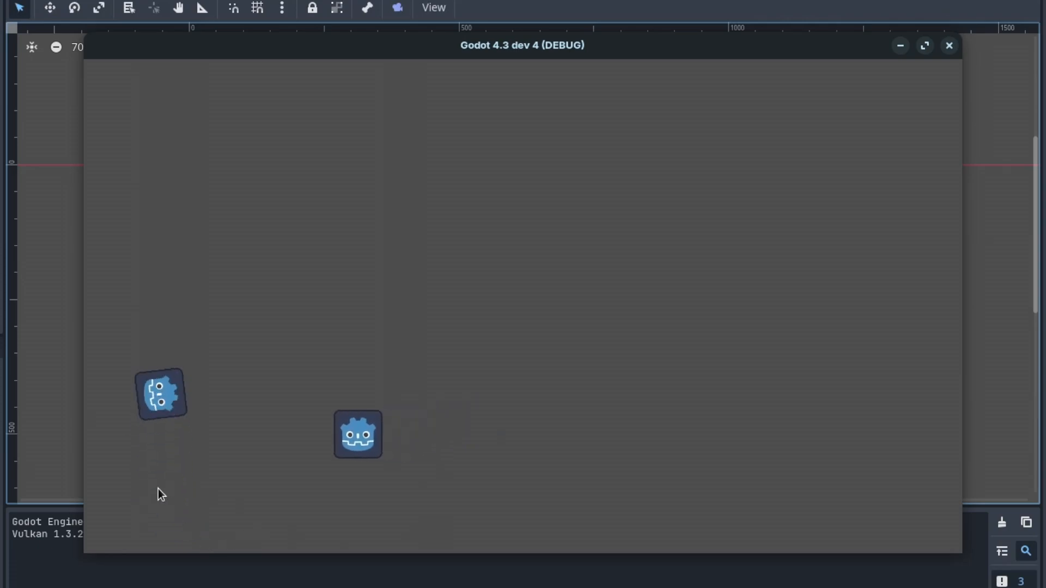
left_click(947, 45)
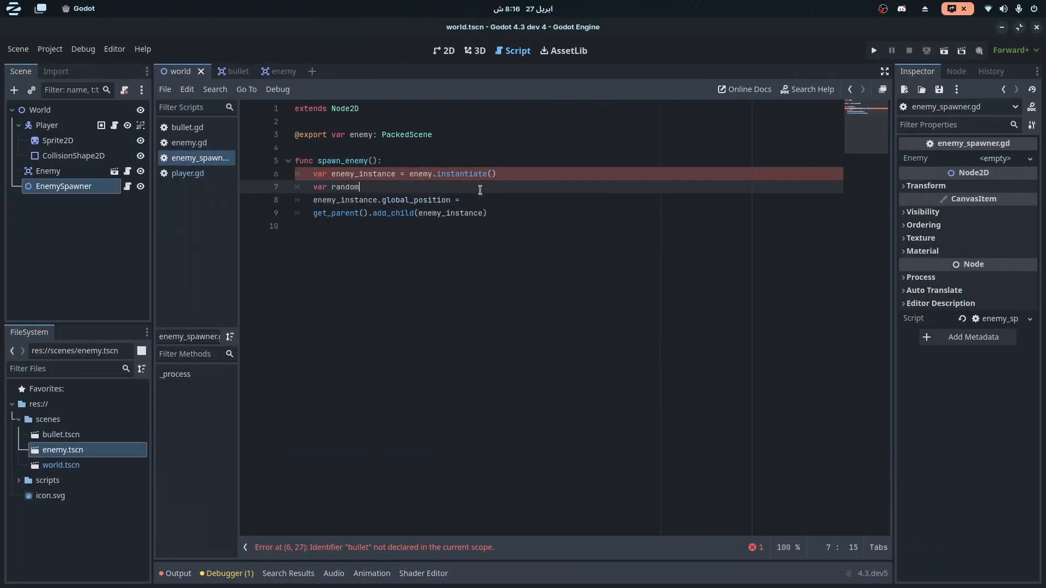
left_click(872, 50)
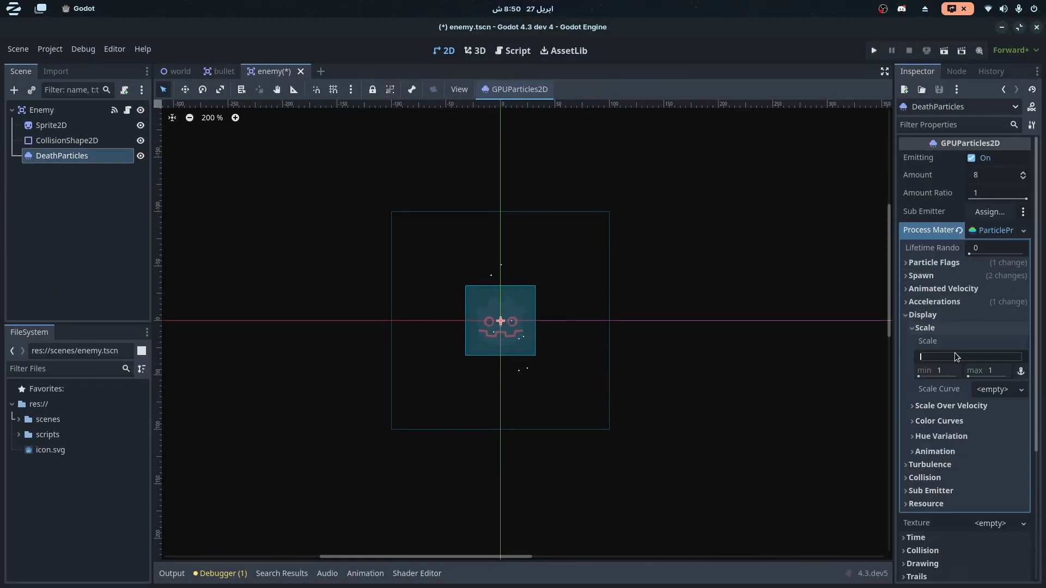
Confirm the DeathParticles scale min/max range and restart the particles when a bullet hits
left_click(912, 328)
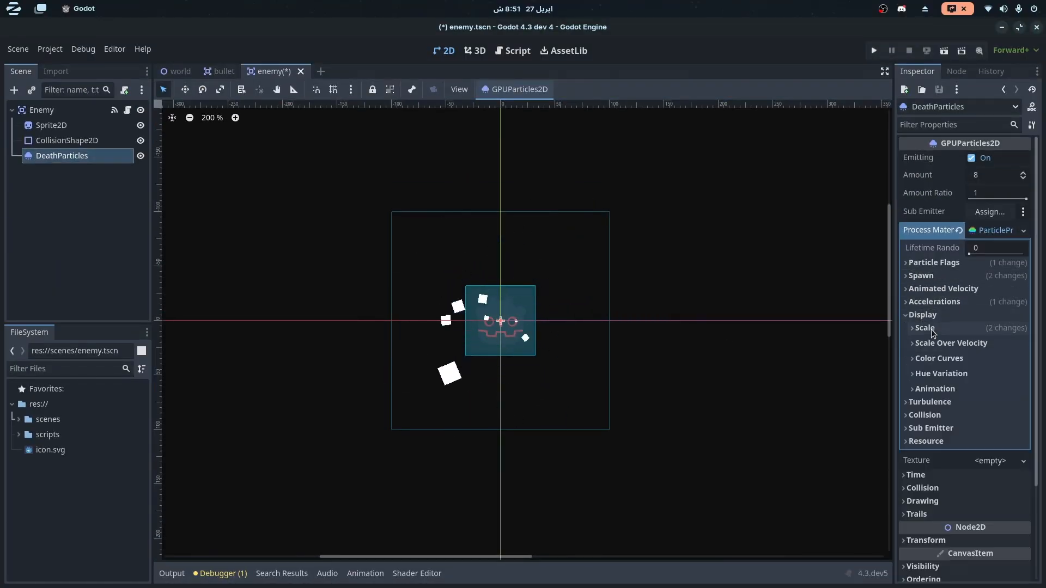
left_click(517, 50)
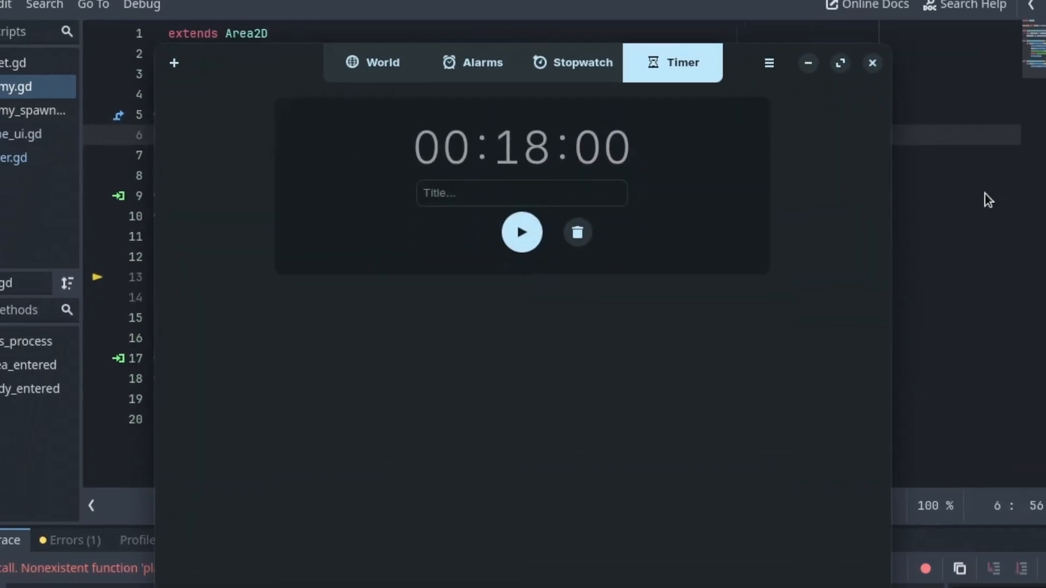
left_click(871, 63)
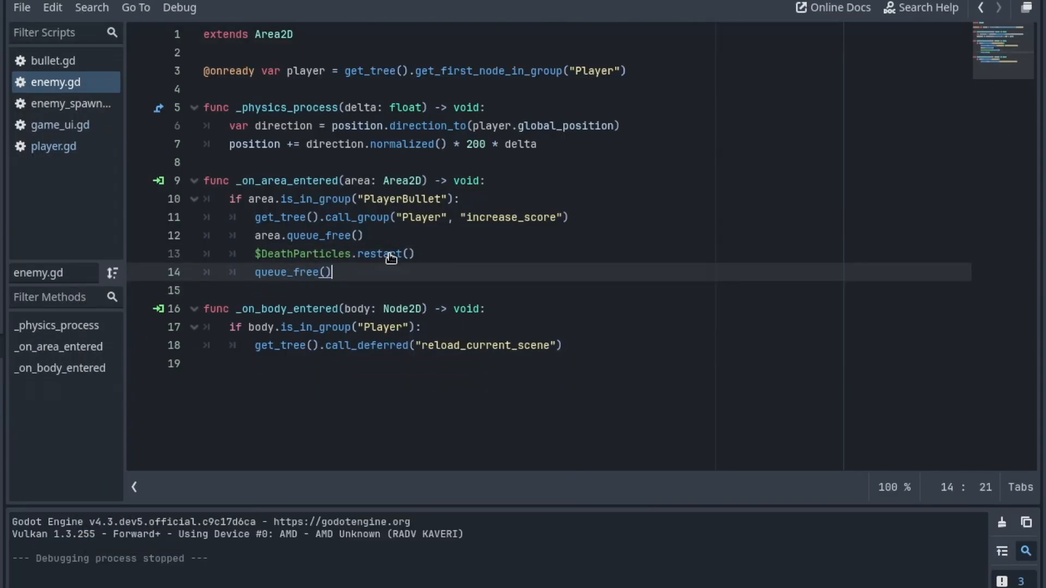